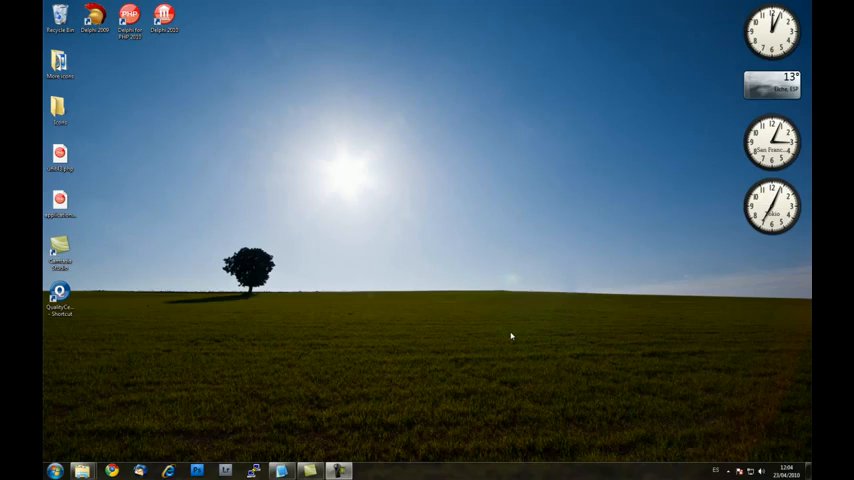
pyautogui.moveTo(210, 100)
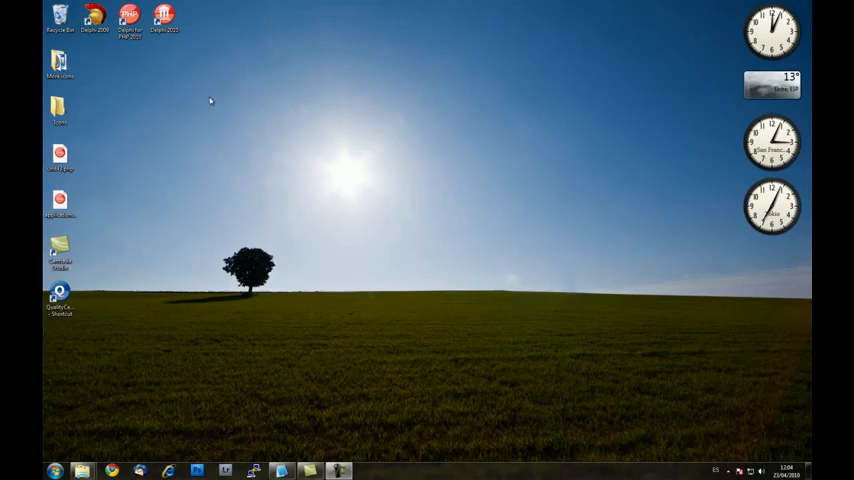
# Launch Delphi for PHP from its desktop shortcut, showing a form with one button.
pyautogui.doubleClick(128, 18)
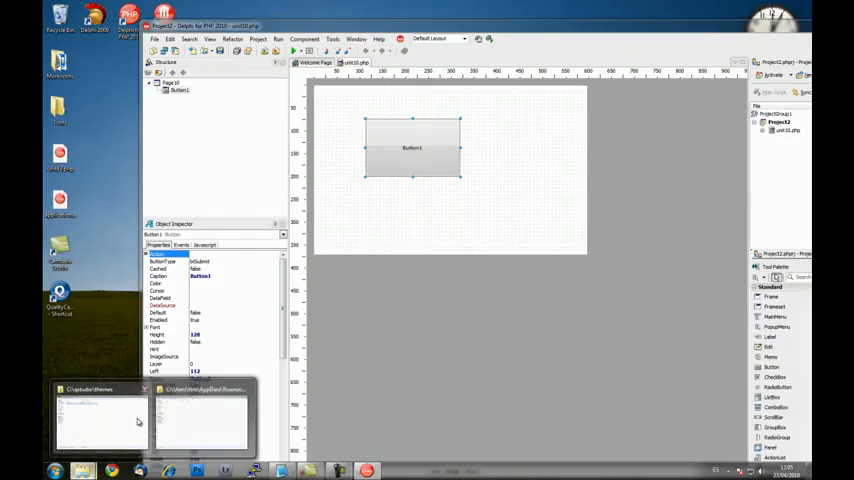
# Bring the Visual Studio-styled IDE window forward from the taskbar.
pyautogui.click(100, 416)
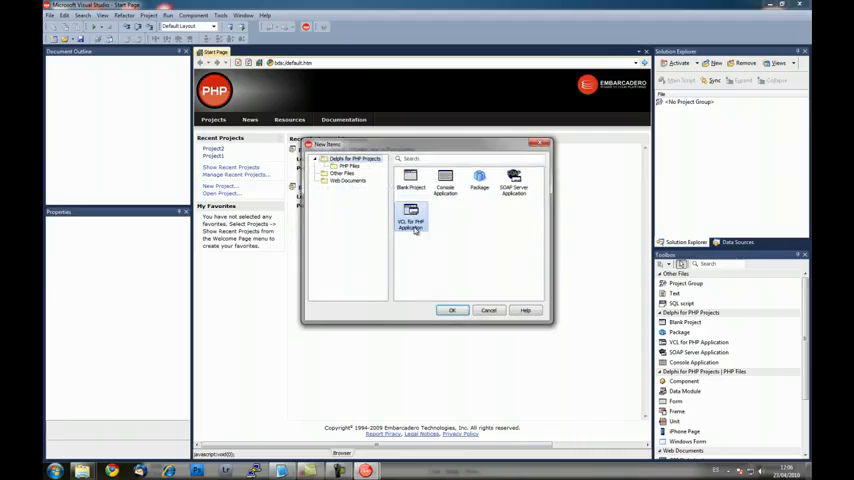
# Create a new PHP Application from the New Items dialog.
pyautogui.click(452, 310)
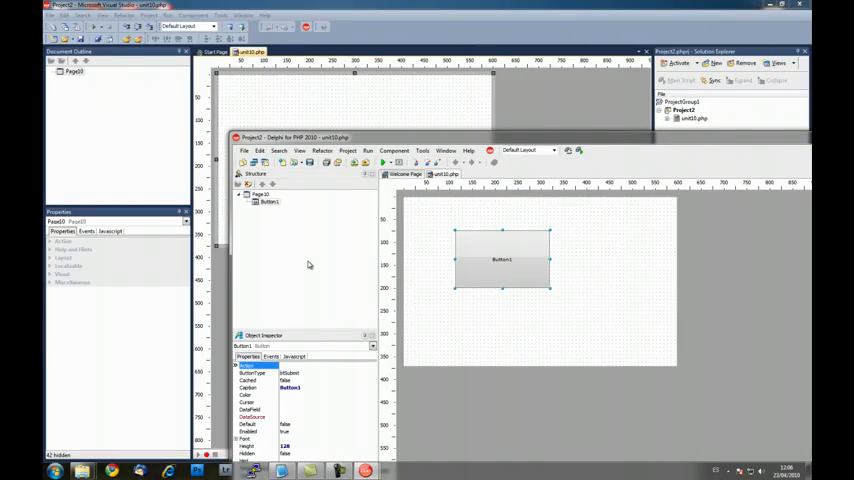
pyautogui.moveTo(348, 264)
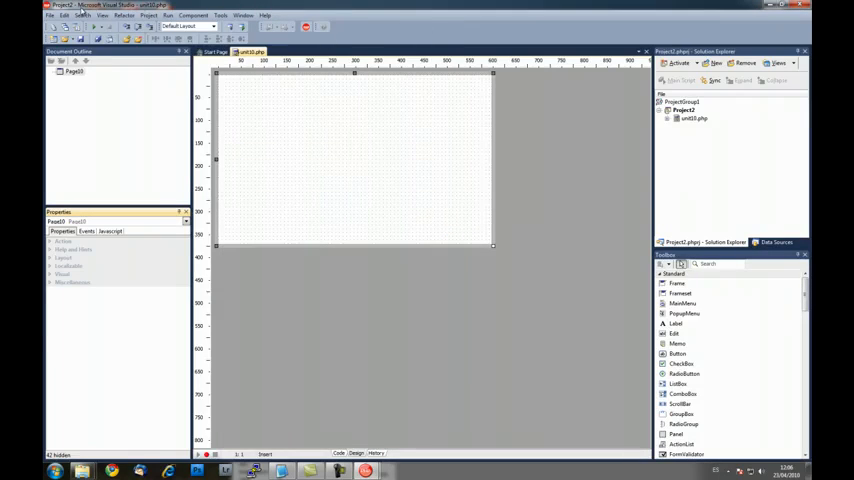
pyautogui.click(48, 16)
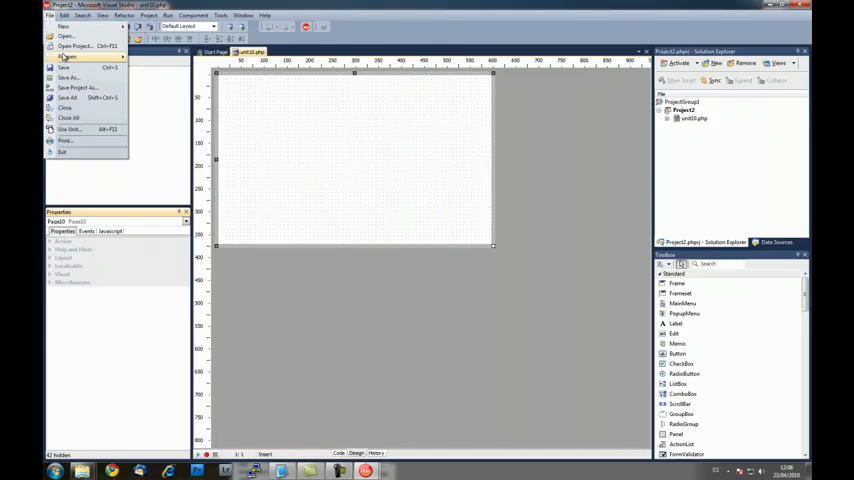
pyautogui.click(68, 56)
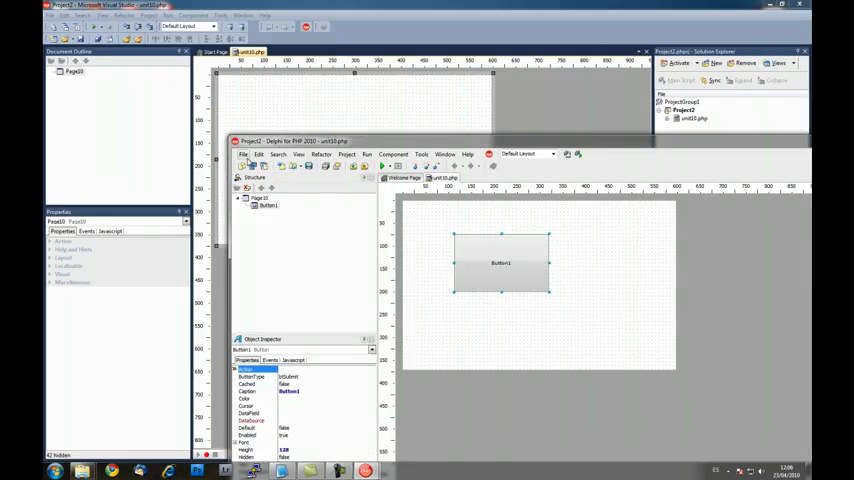
pyautogui.click(242, 154)
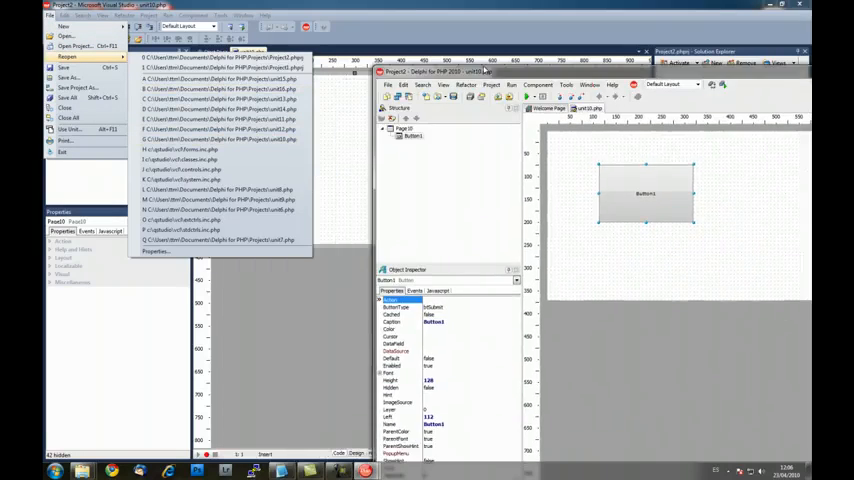
pyautogui.click(412, 64)
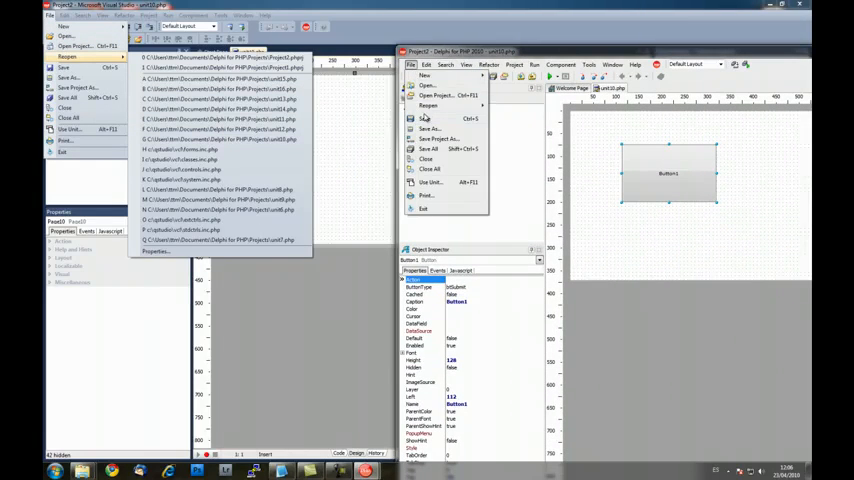
pyautogui.click(428, 106)
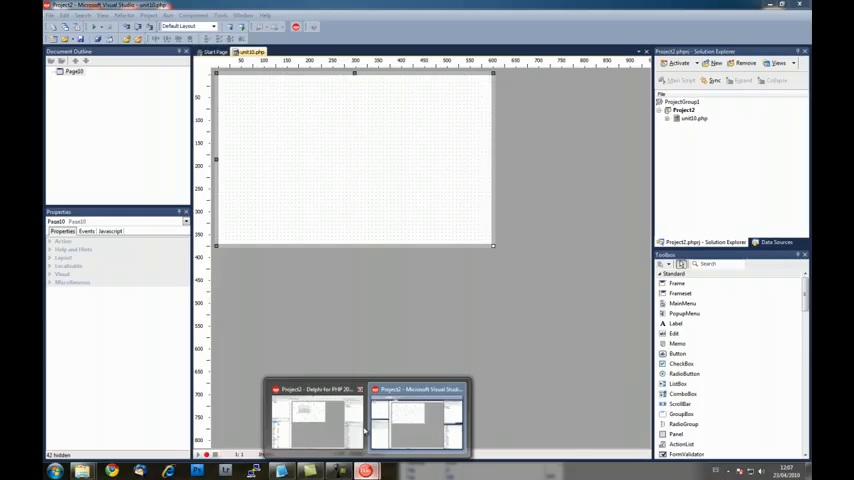
# Bring the classic-styled IDE forward, reposition it over the themed IDE, then return to the themed one.
pyautogui.click(316, 416)
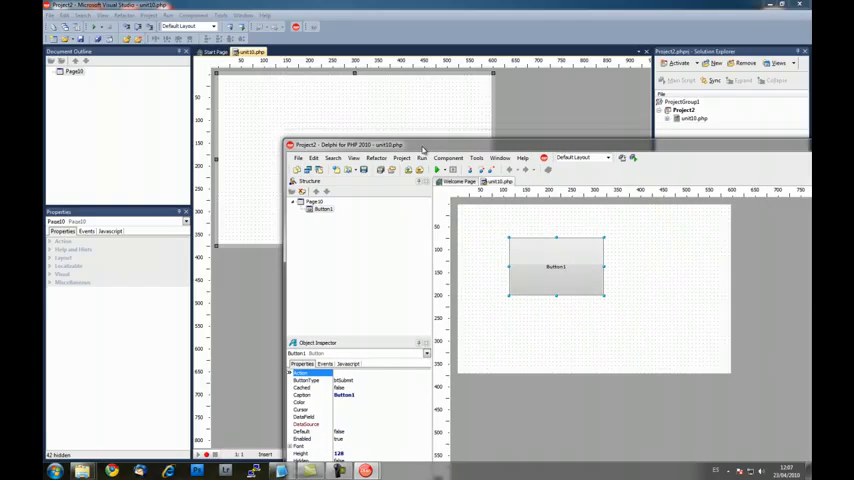
pyautogui.moveTo(350, 144); pyautogui.dragTo(330, 132)
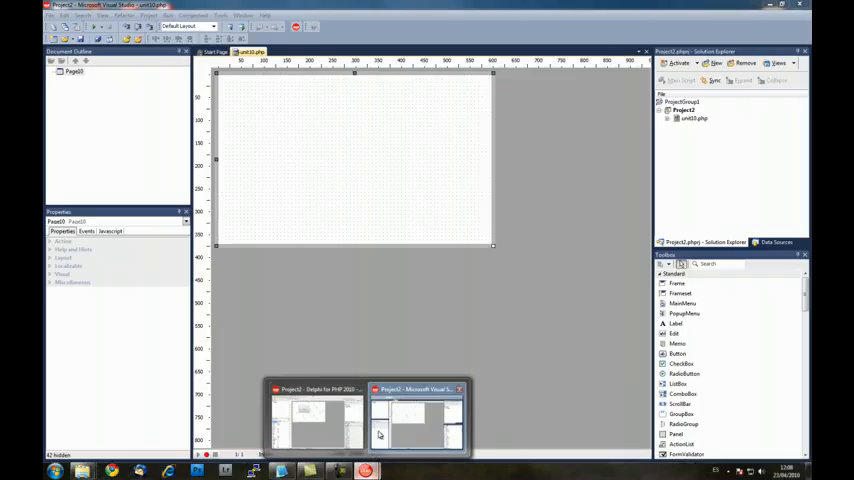
pyautogui.click(318, 416)
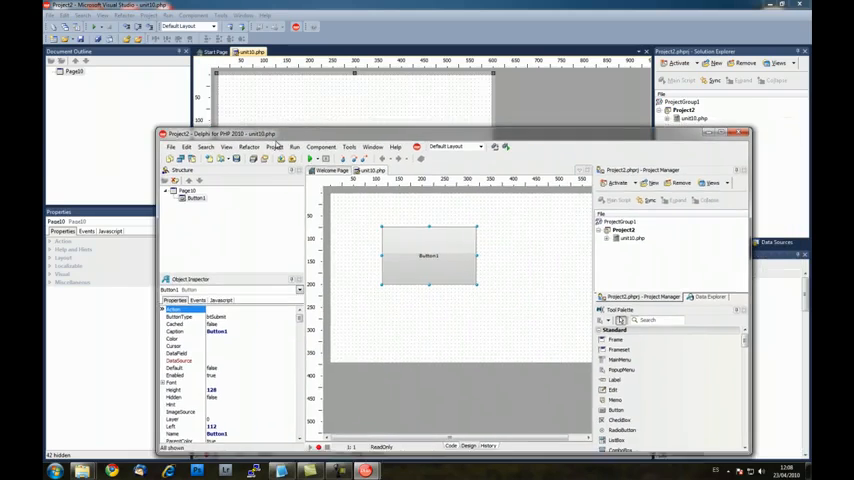
# Place Button1 on the empty themed form and expand its Font properties for comparison with the classic IDE.
pyautogui.moveTo(230, 134); pyautogui.dragTo(250, 198)
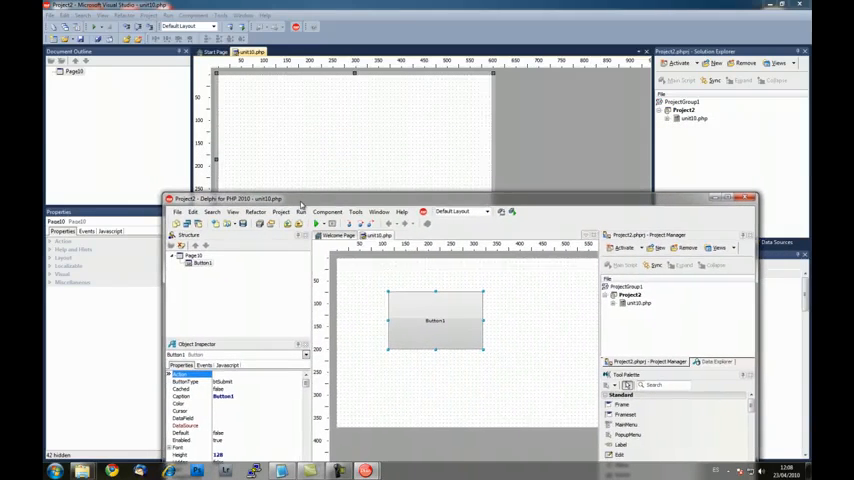
pyautogui.moveTo(352, 158)
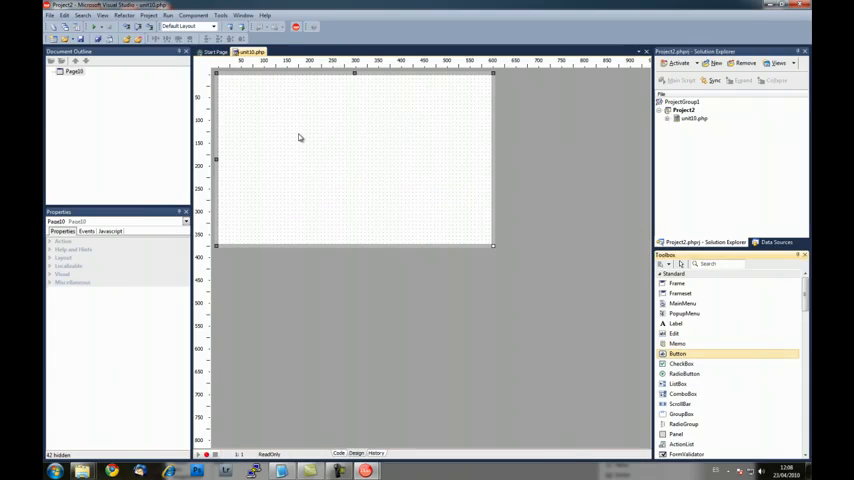
pyautogui.moveTo(676, 352); pyautogui.dragTo(318, 150)
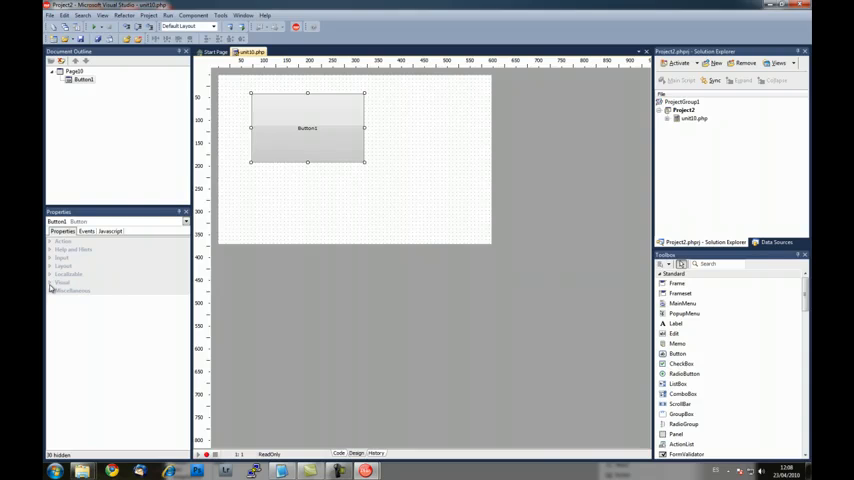
pyautogui.click(52, 284)
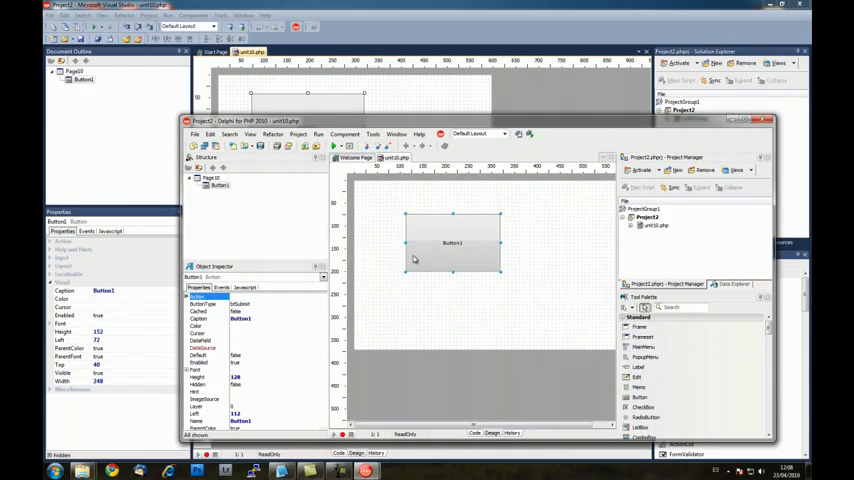
pyautogui.moveTo(264, 316)
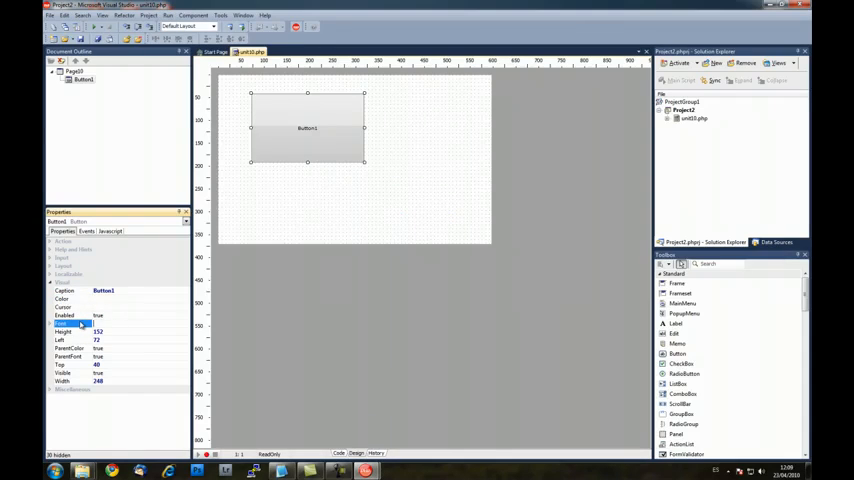
pyautogui.click(48, 324)
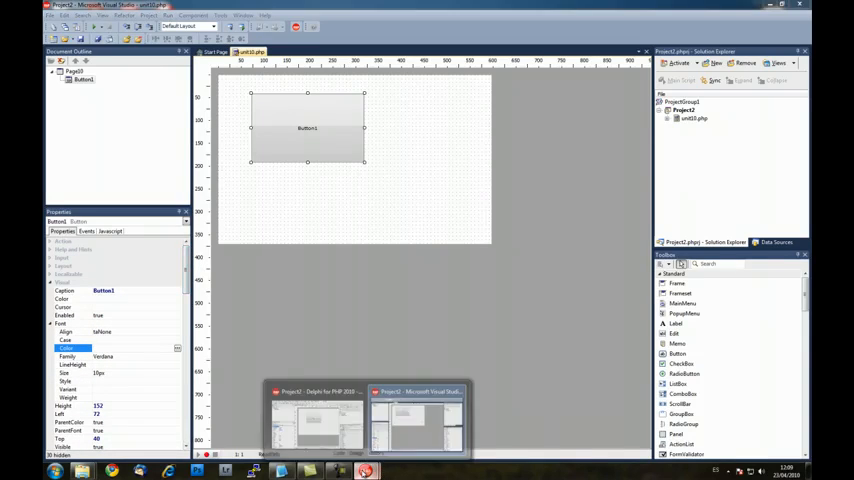
# Add two new blank PHP units to the project and return to the unit1.php form with Button1.
pyautogui.click(316, 416)
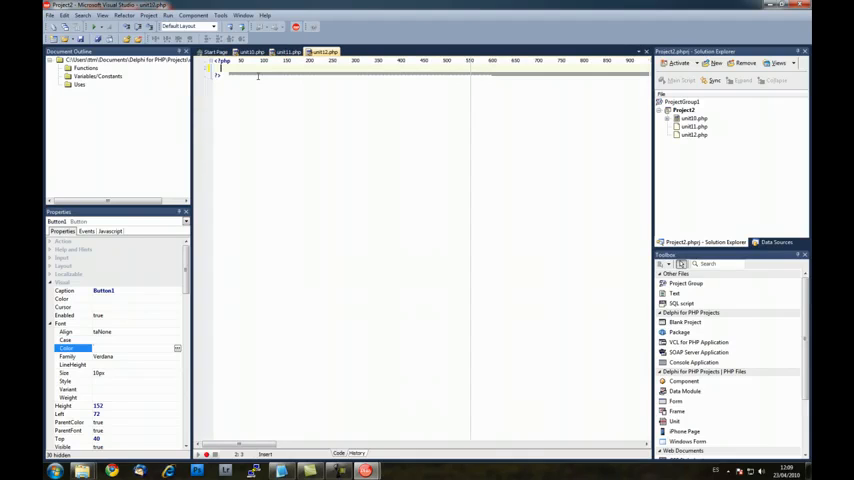
pyautogui.click(50, 16)
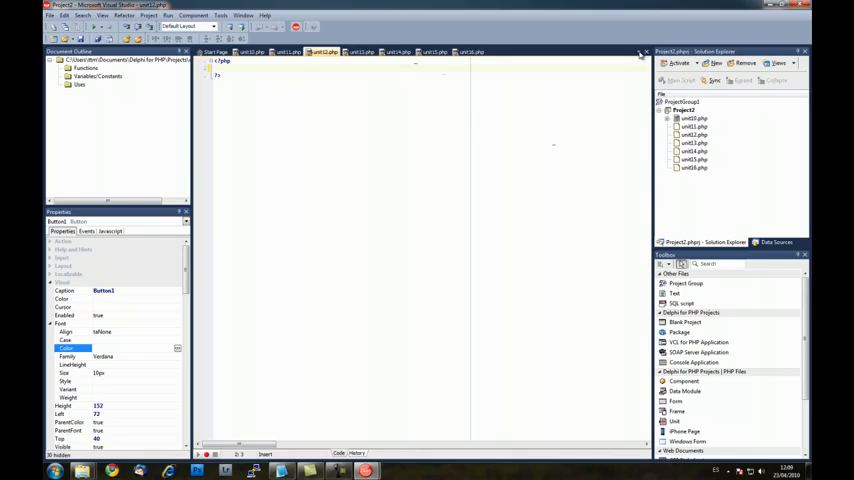
pyautogui.click(352, 452)
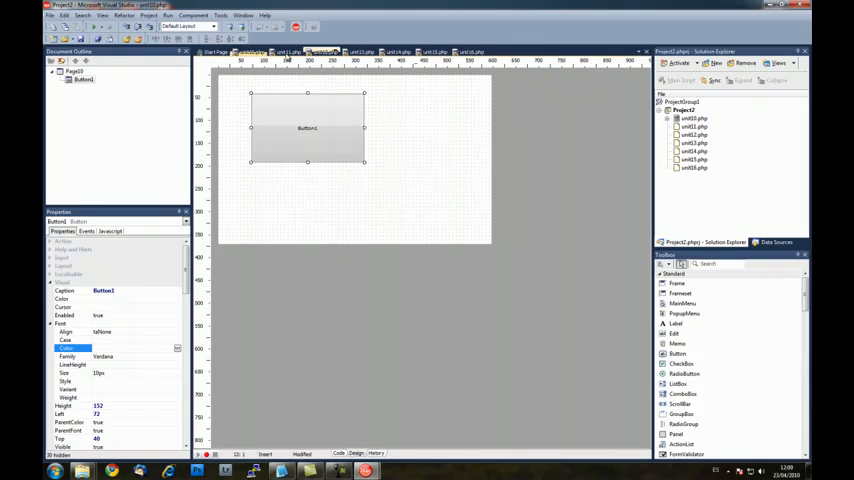
pyautogui.click(288, 52)
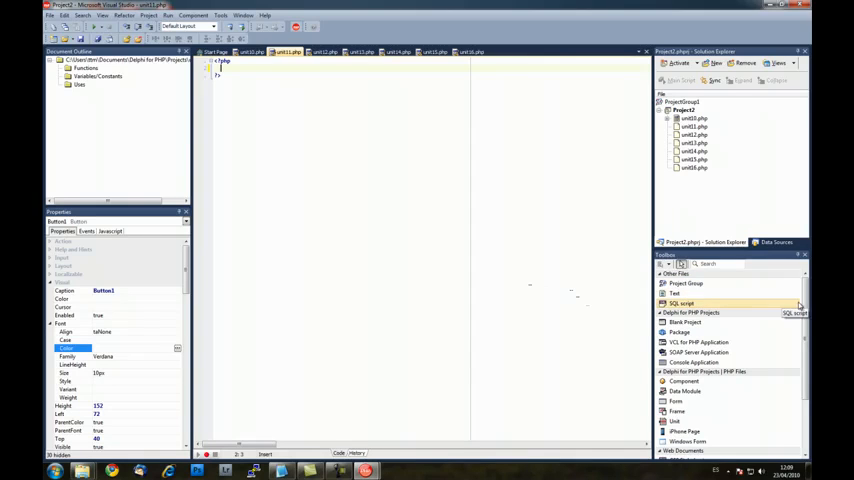
pyautogui.scroll(-3)
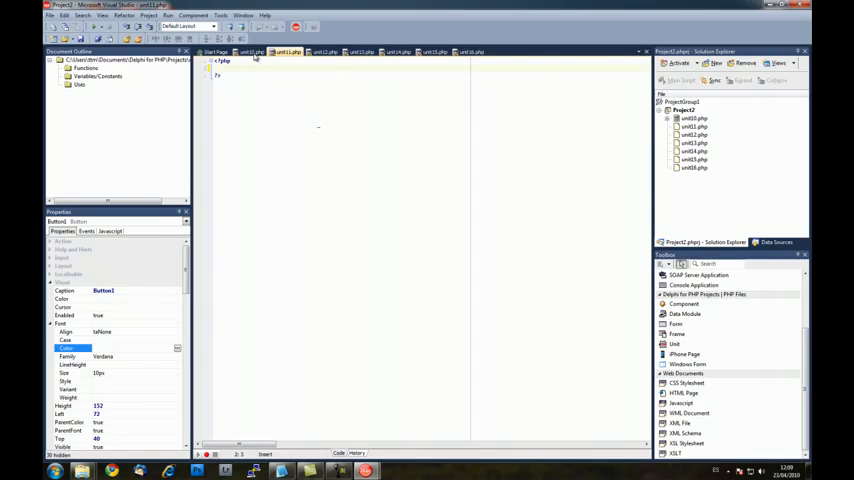
pyautogui.click(348, 452)
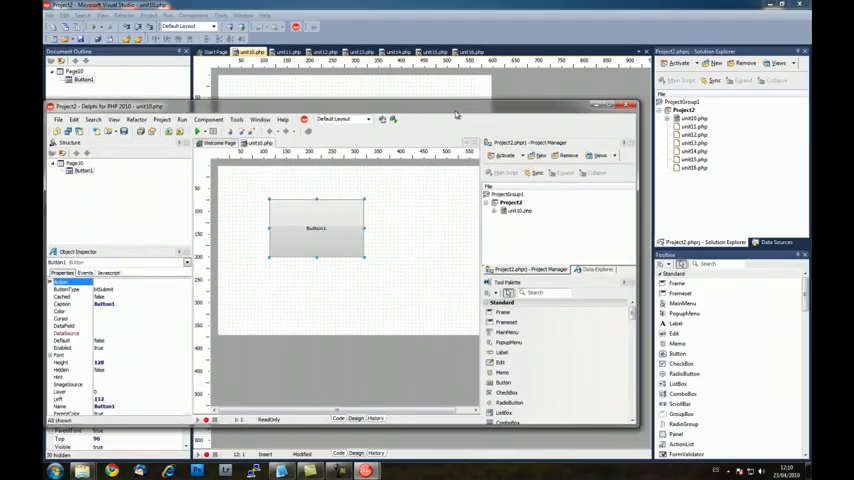
pyautogui.moveTo(502, 382)
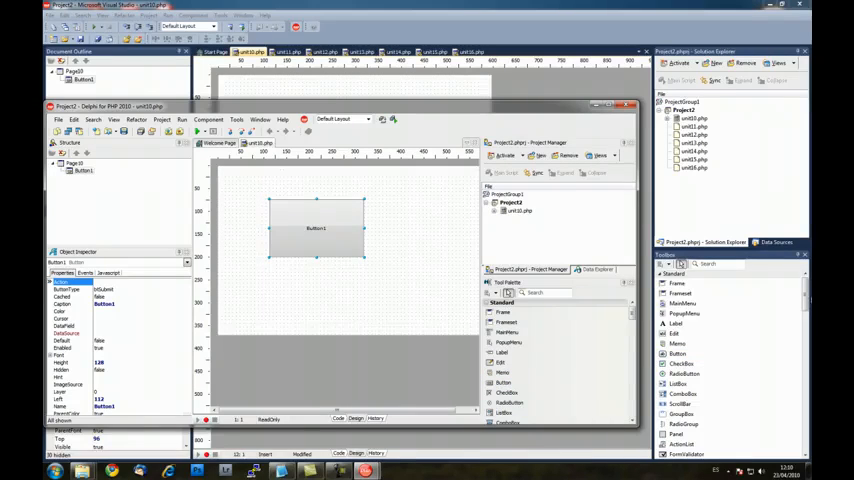
# Compare the classic IDE with the themed one, then resize and reshape Button1 in the themed designer.
pyautogui.click(632, 106)
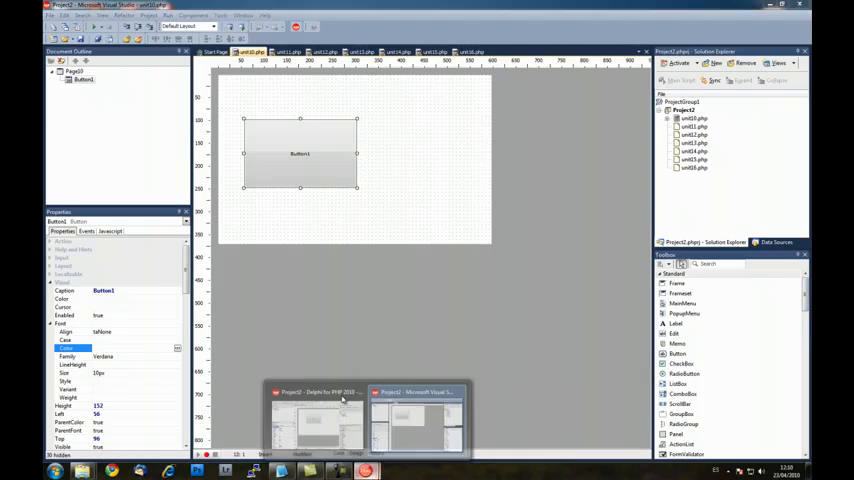
pyautogui.click(316, 416)
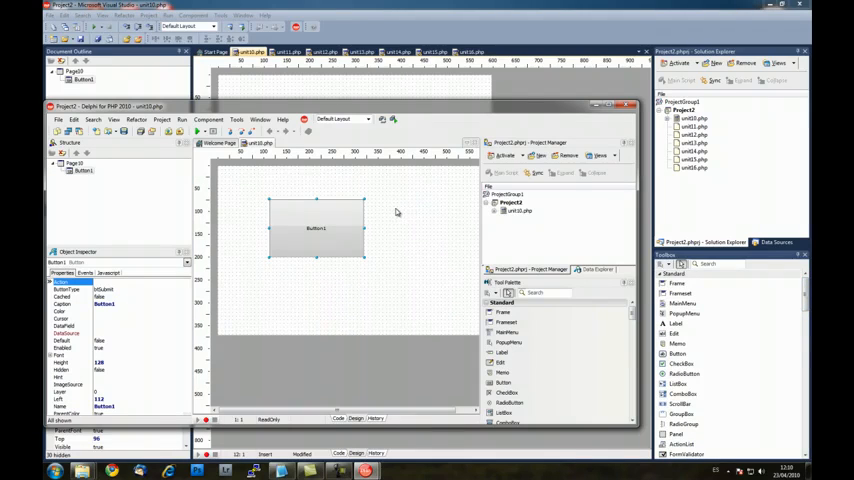
pyautogui.moveTo(340, 108); pyautogui.dragTo(336, 192)
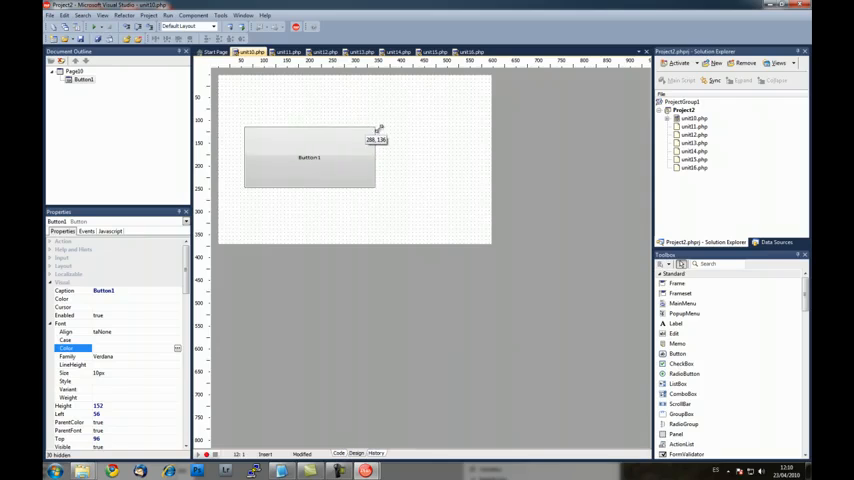
pyautogui.moveTo(310, 156); pyautogui.dragTo(296, 110)
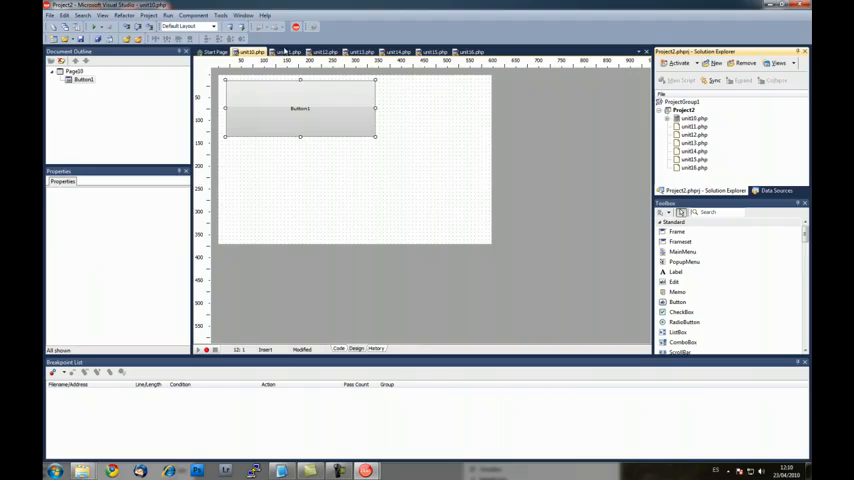
# Show the page's PHP code, look at another open unit's code, and return to unit1.php.
pyautogui.click(324, 52)
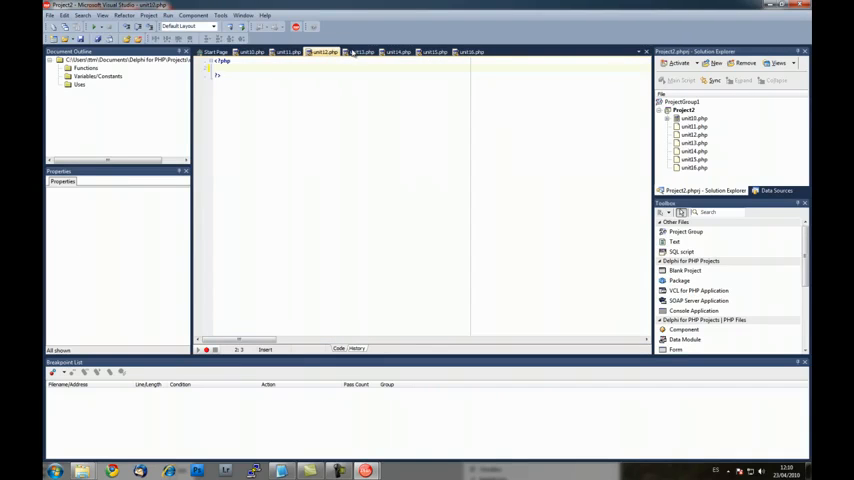
pyautogui.click(360, 52)
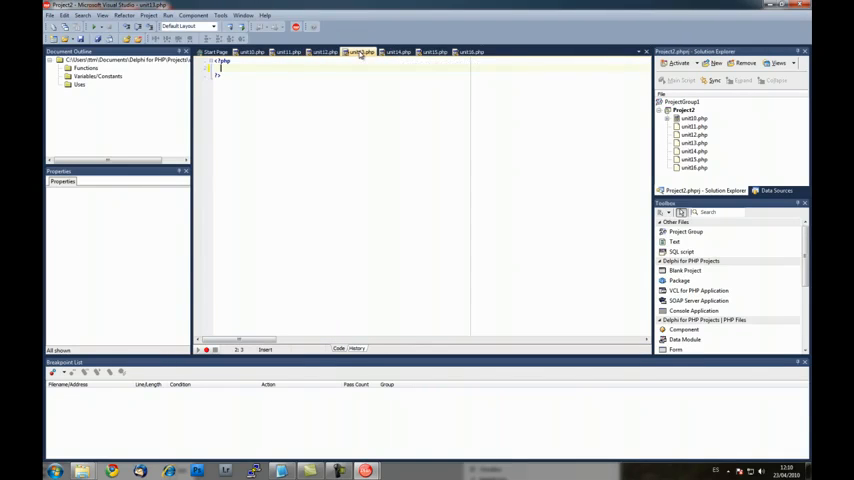
pyautogui.click(288, 52)
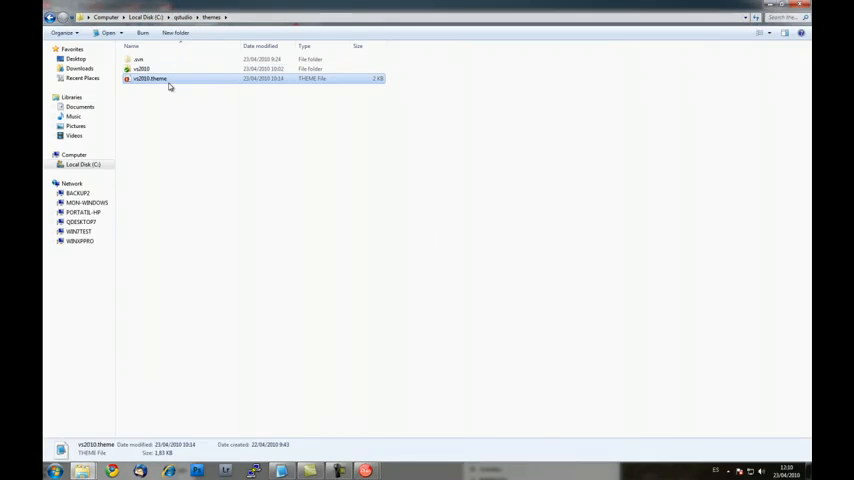
pyautogui.rightClick(150, 80)
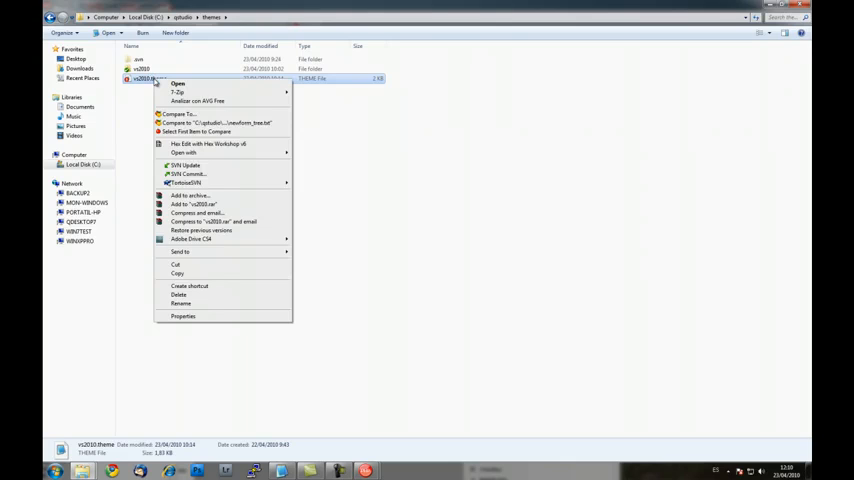
pyautogui.click(176, 84)
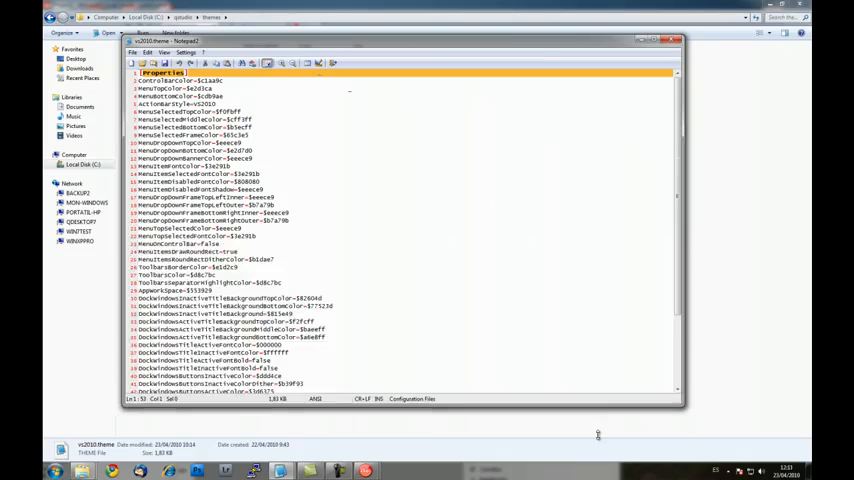
pyautogui.scroll(-3)
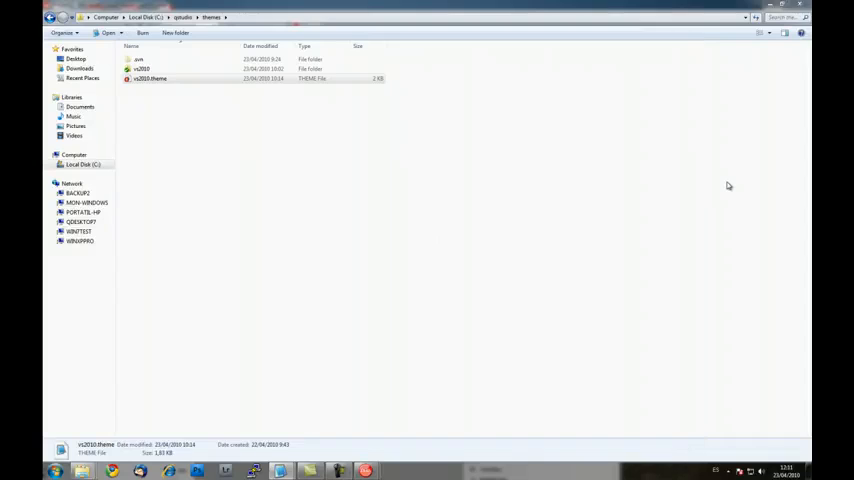
# Browse the vs2010 theme folder's bitmaps and components images, then return to Delphi for PHP.
pyautogui.doubleClick(140, 68)
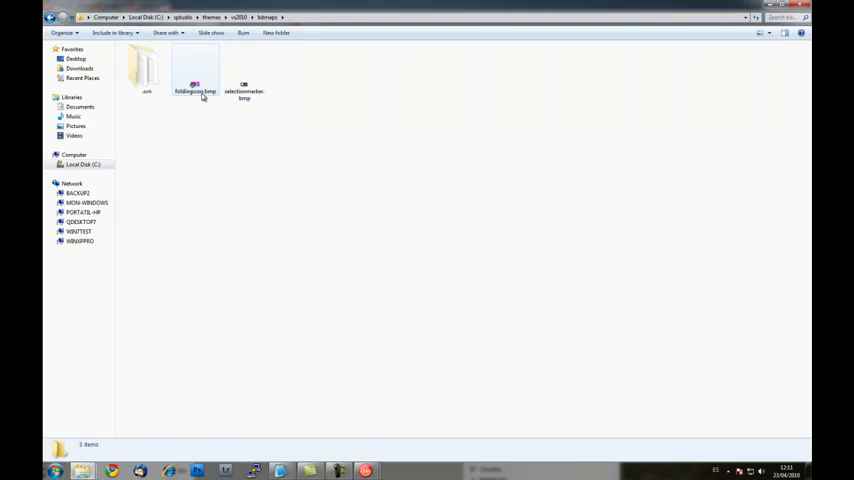
pyautogui.click(242, 76)
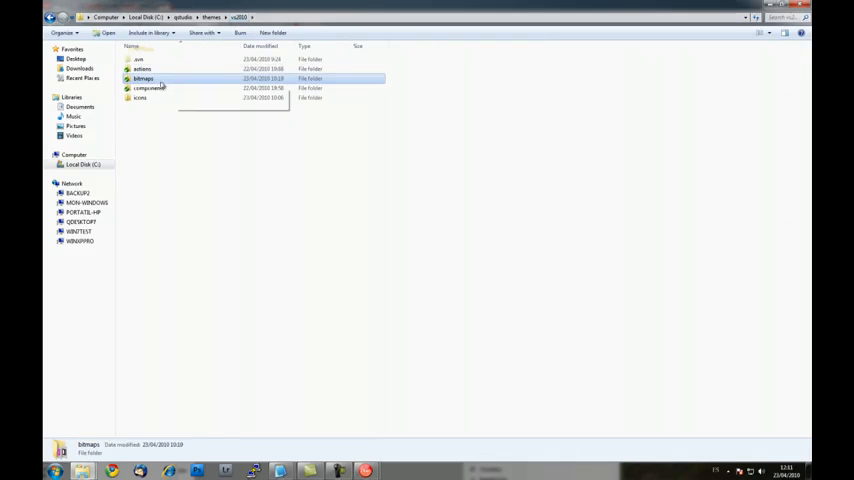
pyautogui.doubleClick(148, 88)
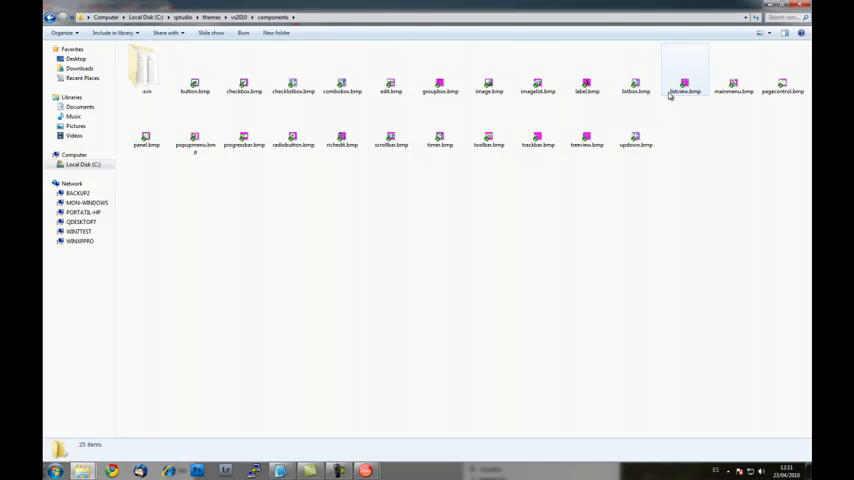
pyautogui.moveTo(196, 84)
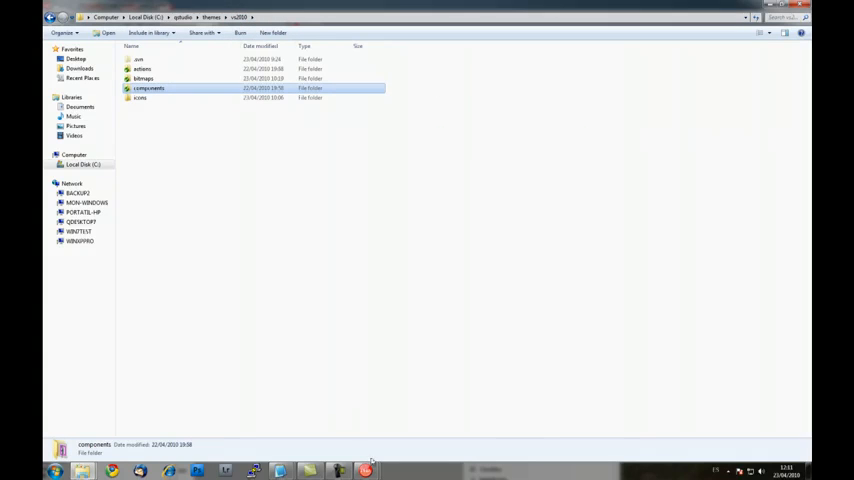
pyautogui.moveTo(280, 238)
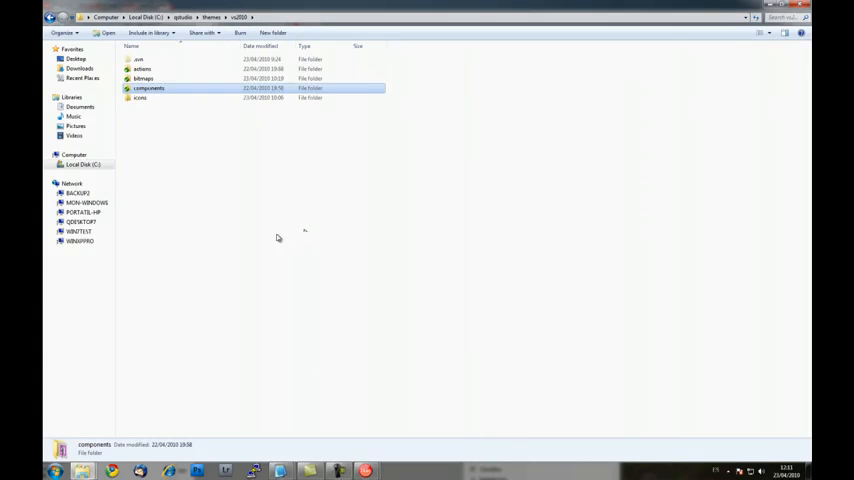
pyautogui.moveTo(280, 470)
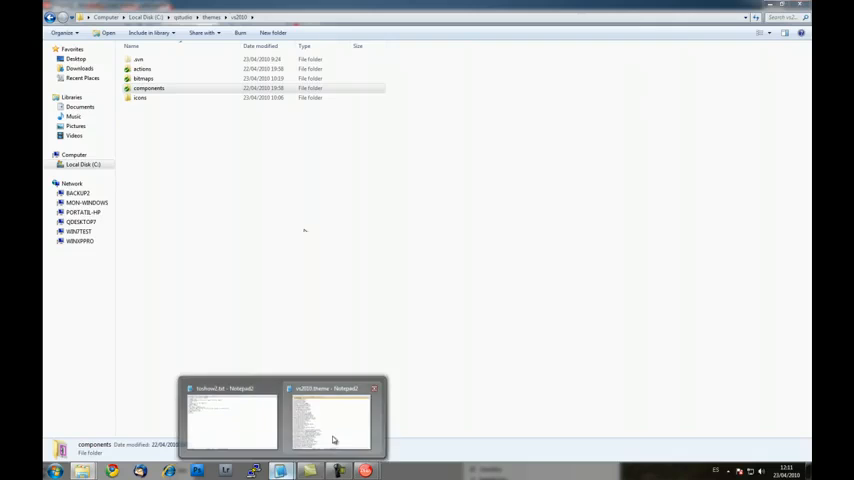
pyautogui.click(330, 416)
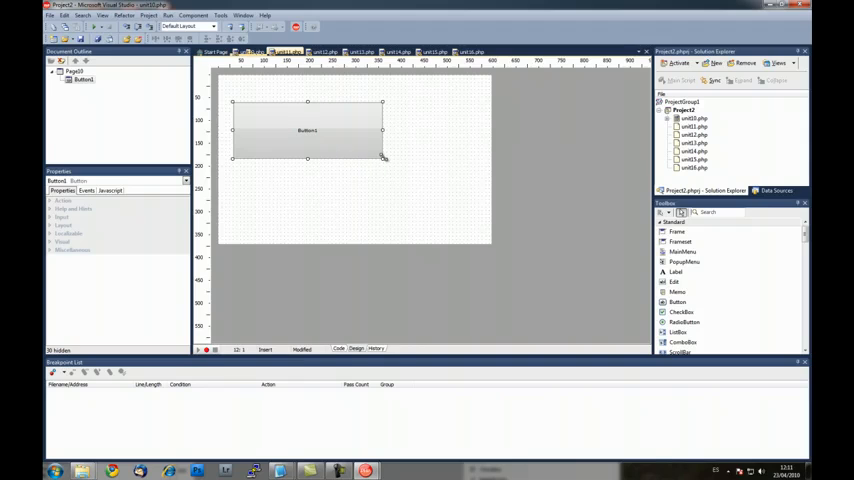
# Drag Button1's right sizing handle so it stretches wider across the form.
pyautogui.moveTo(384, 158); pyautogui.dragTo(460, 158)
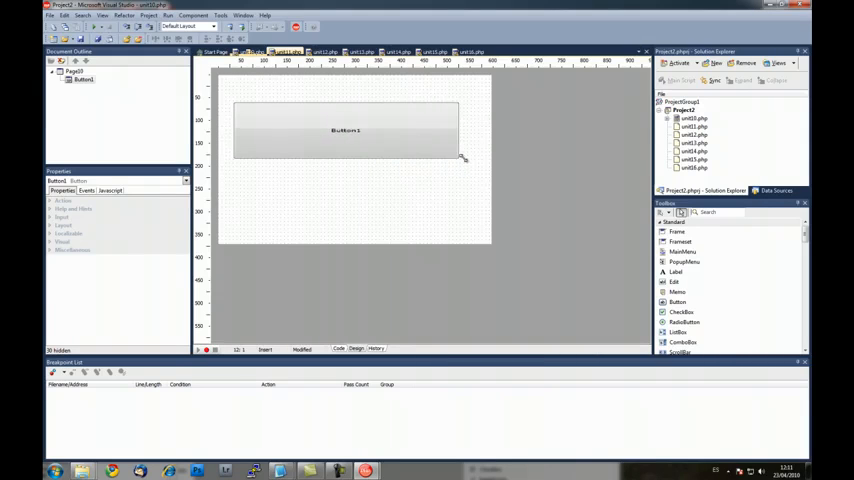